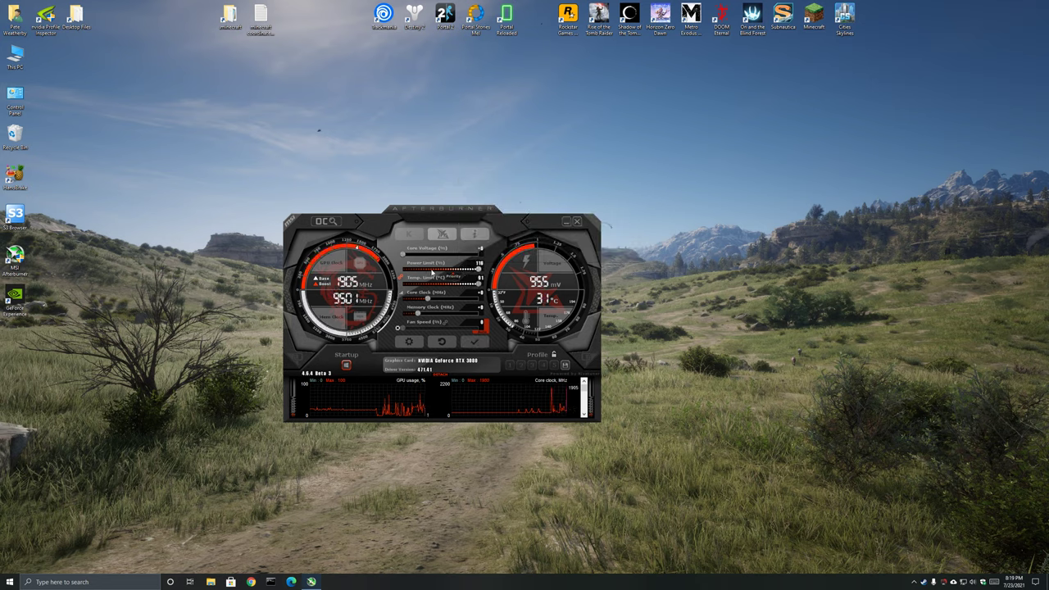
- Open MSI Afterburner properties from the Settings gear
left_click(473, 341)
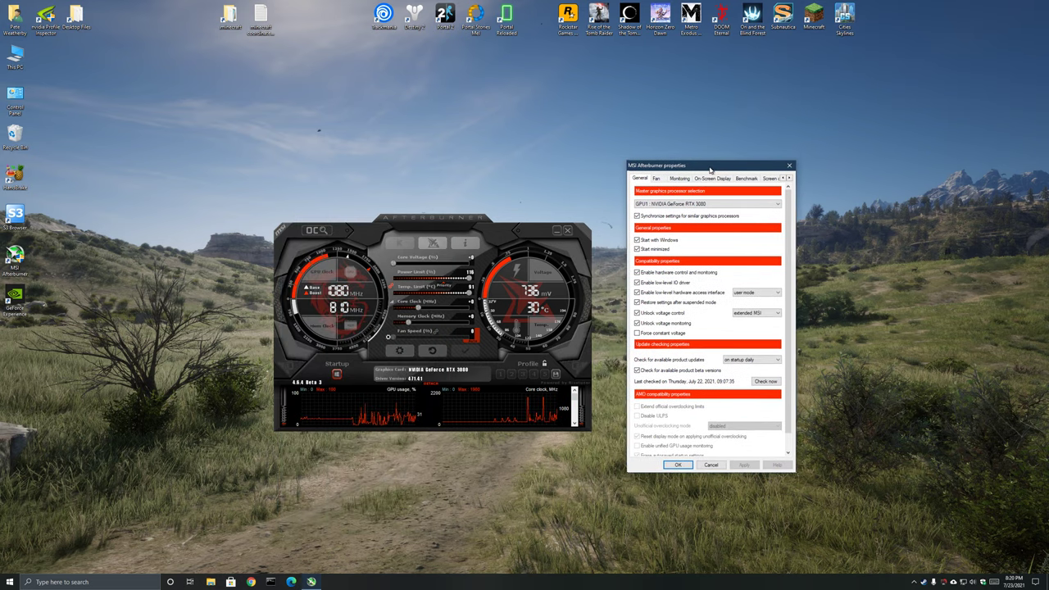
- Show the Fan tab in Afterburner properties
left_click(657, 178)
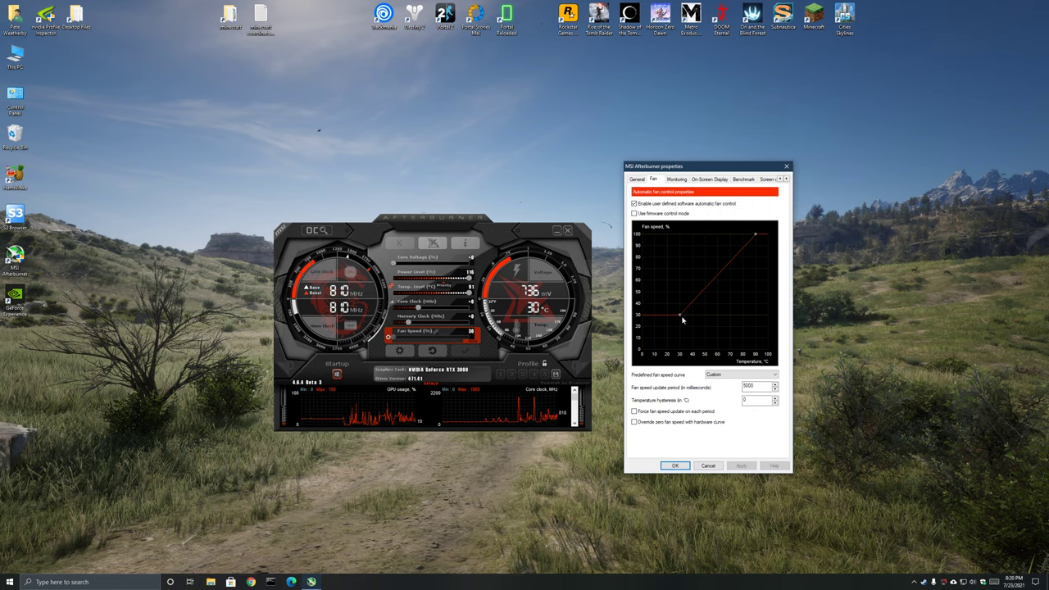
mouse_move(680, 318)
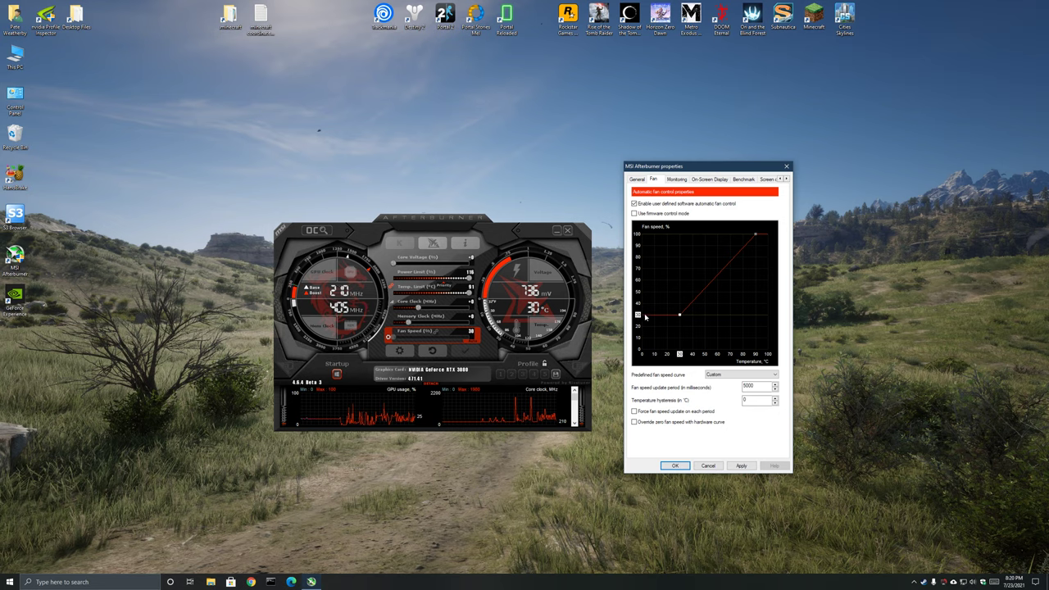
mouse_move(676, 322)
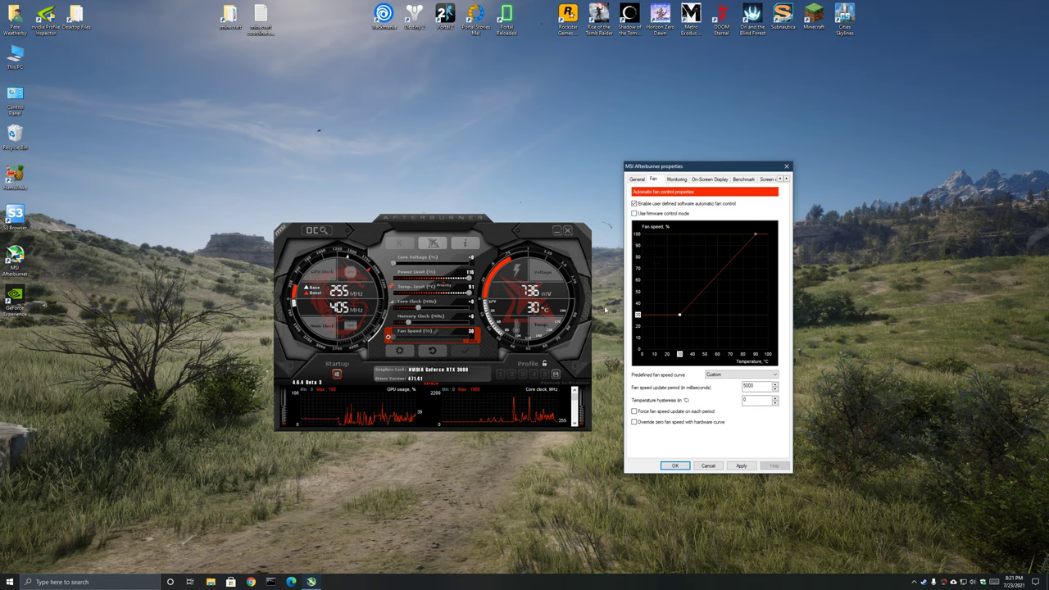
mouse_move(680, 318)
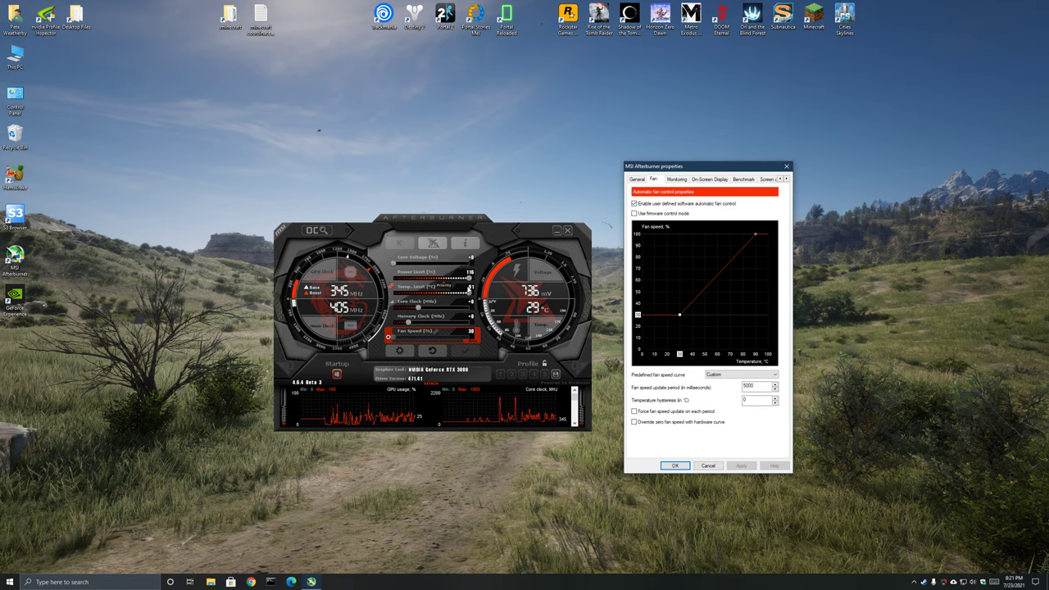
mouse_move(756, 236)
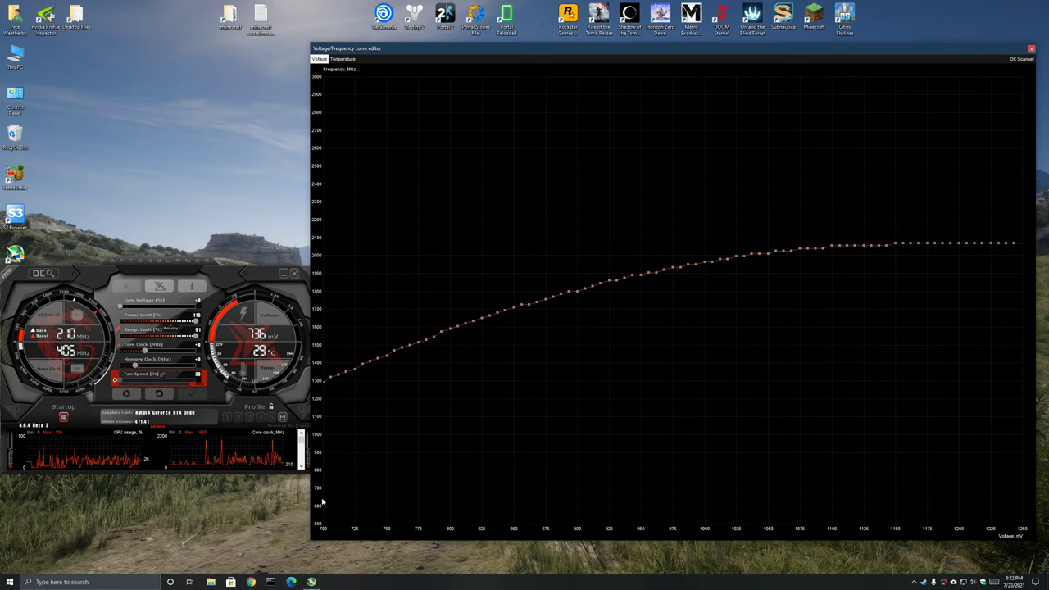
mouse_move(1025, 549)
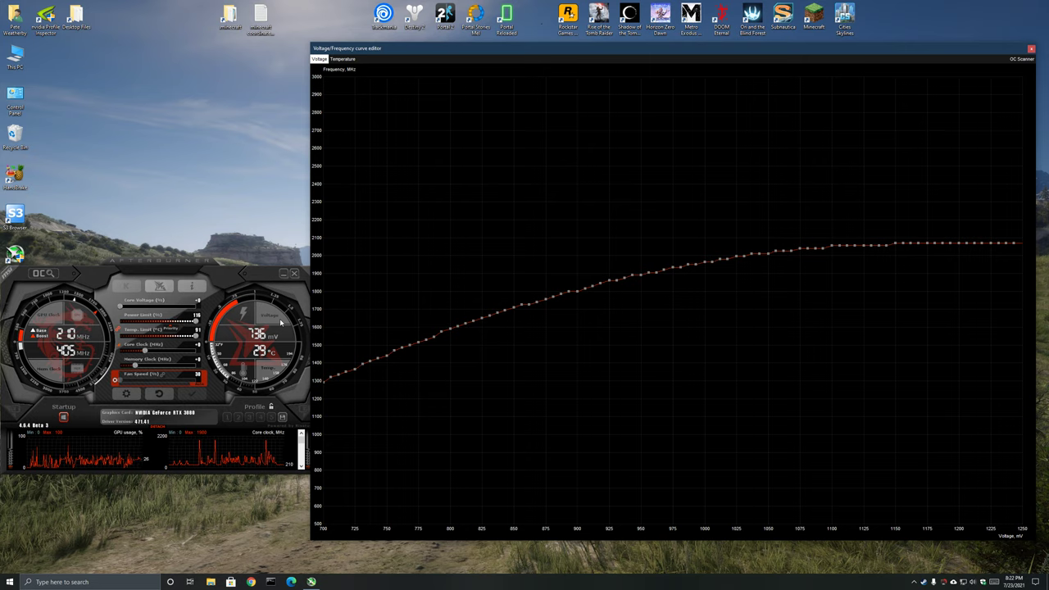
mouse_move(653, 380)
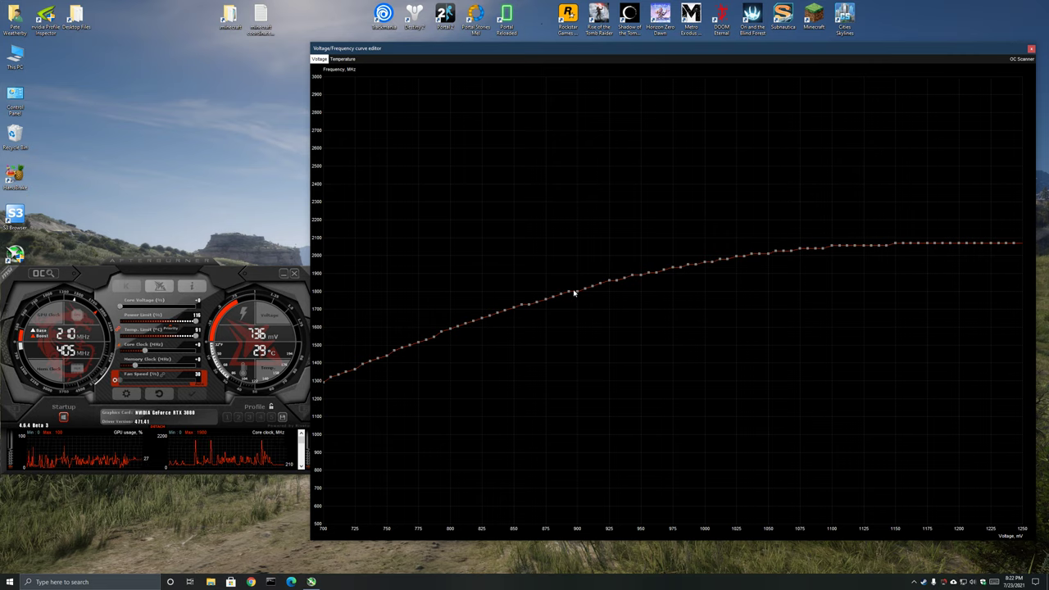
mouse_move(575, 278)
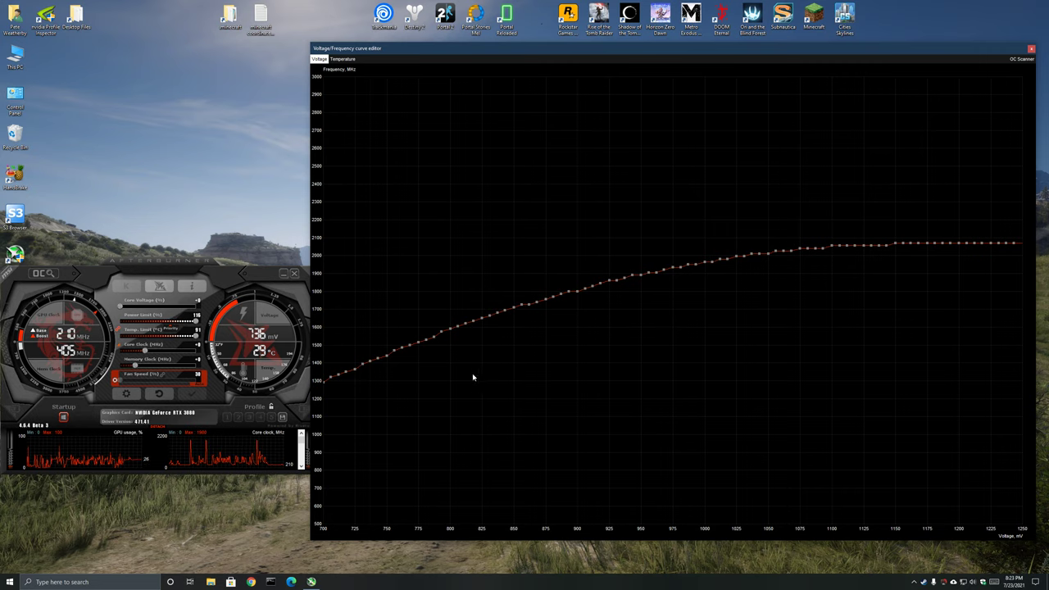
mouse_move(465, 363)
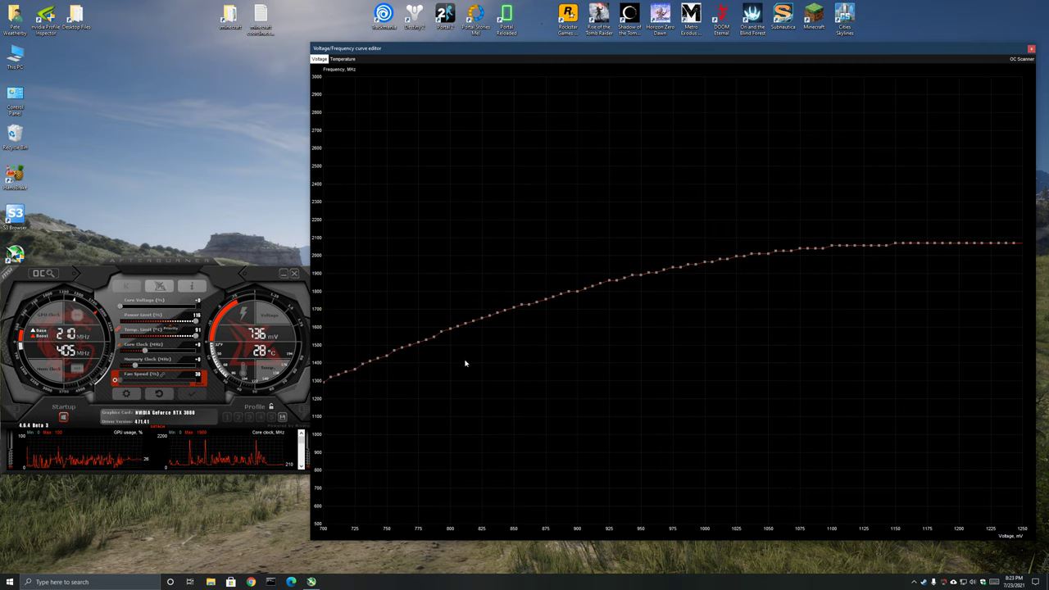
mouse_move(525, 355)
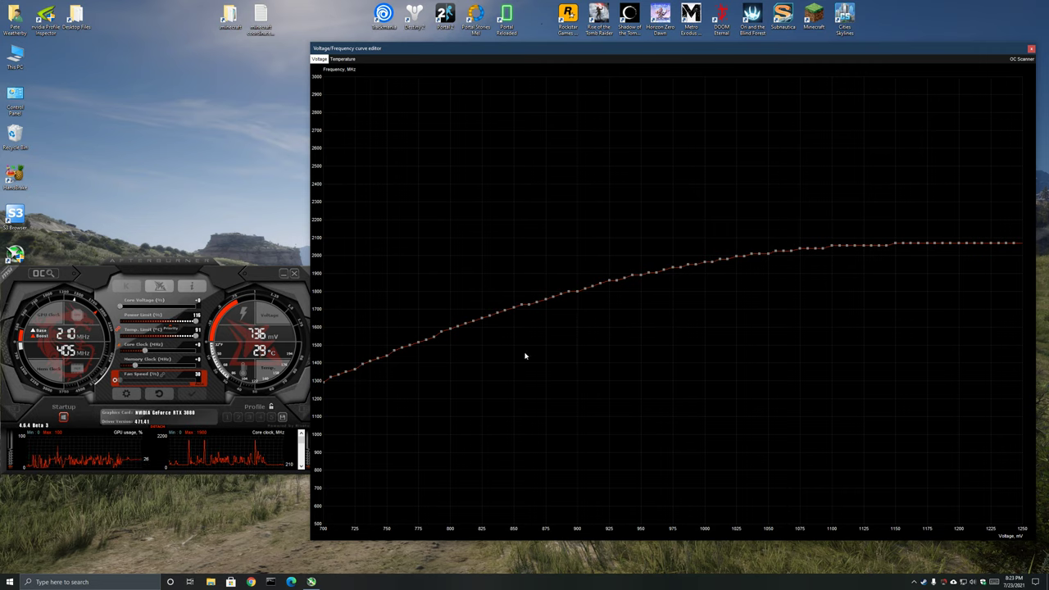
mouse_move(537, 353)
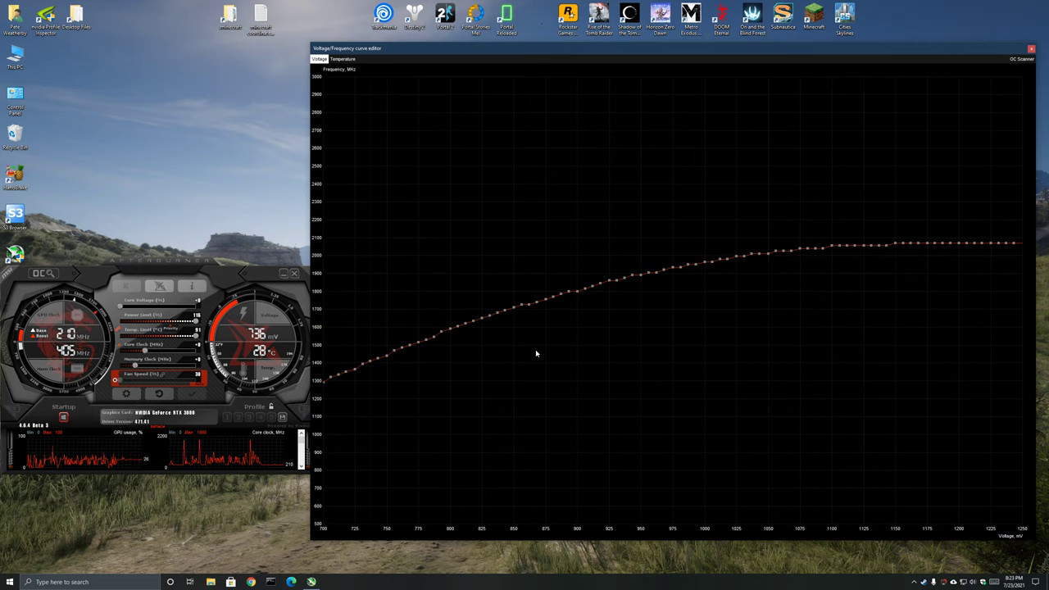
mouse_move(593, 391)
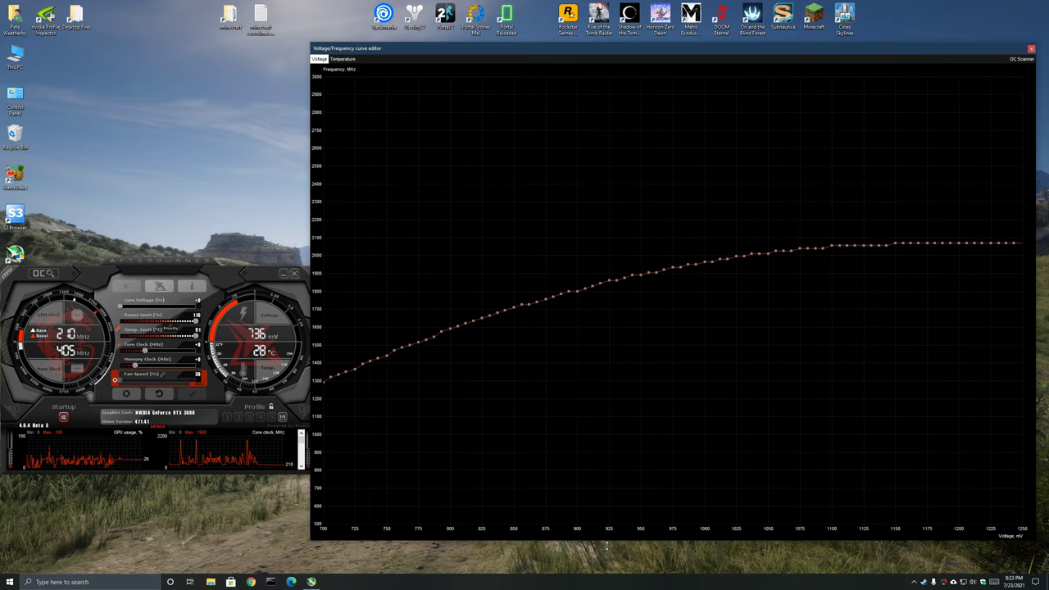
mouse_move(356, 301)
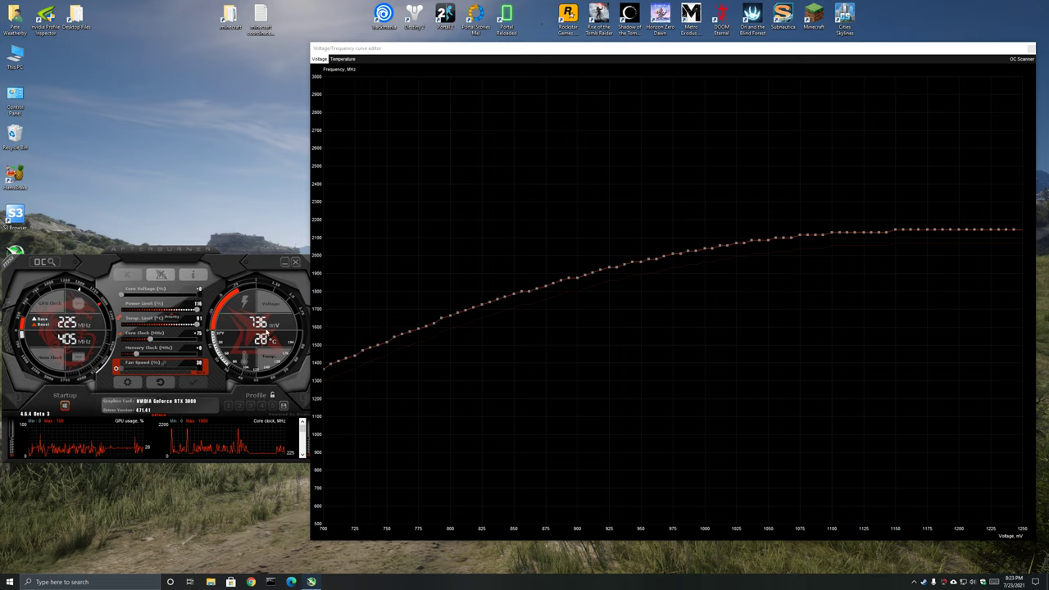
mouse_move(661, 280)
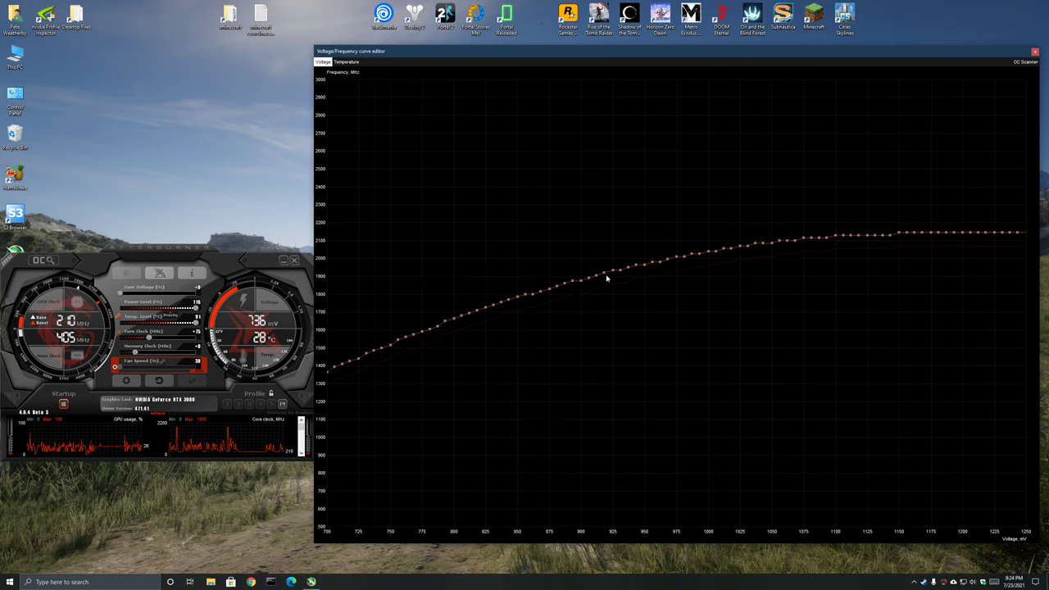
mouse_move(615, 253)
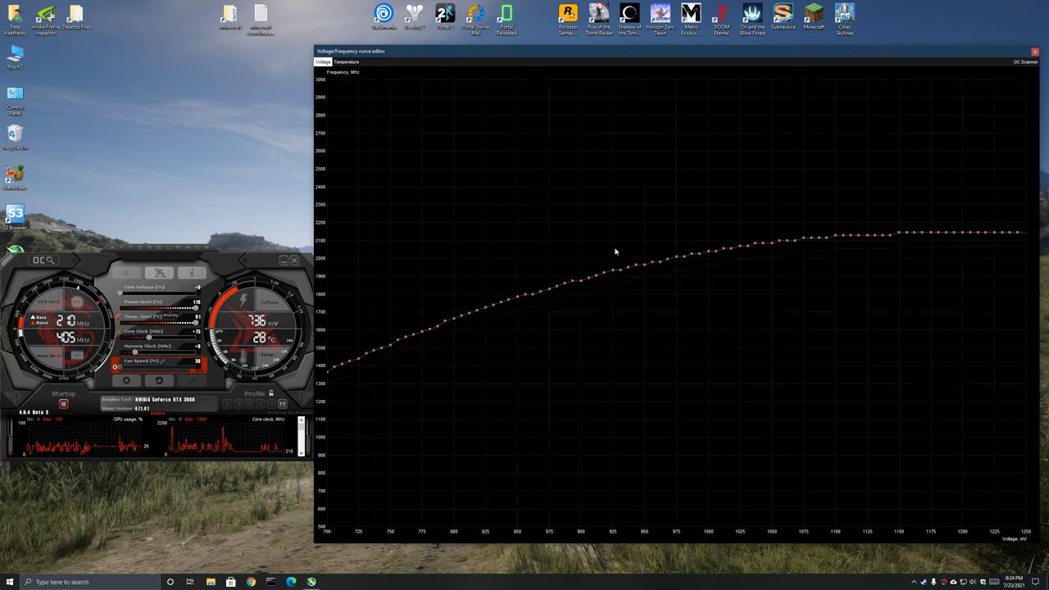
mouse_move(645, 262)
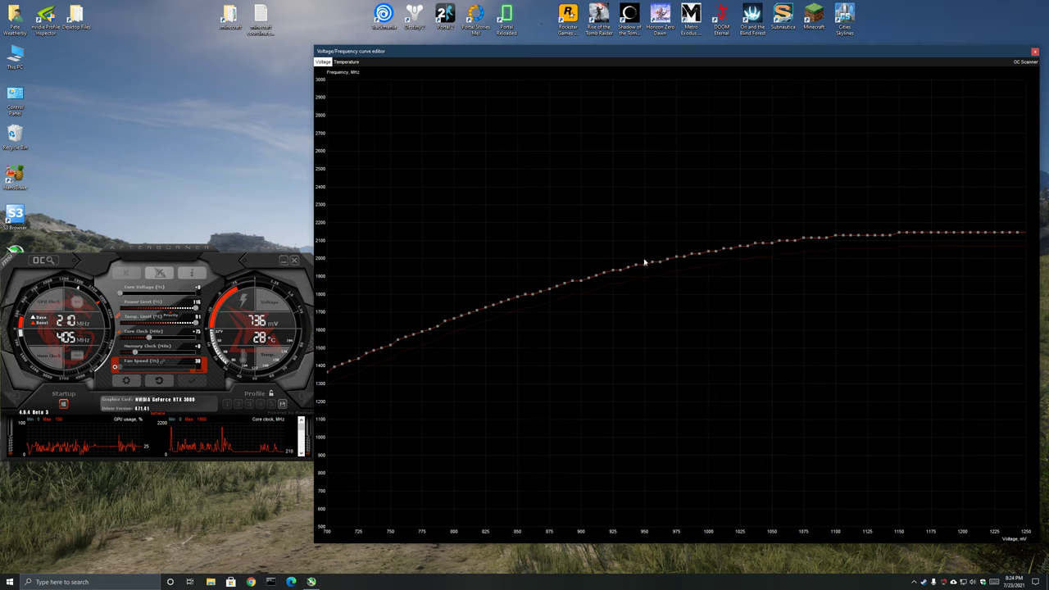
mouse_move(616, 273)
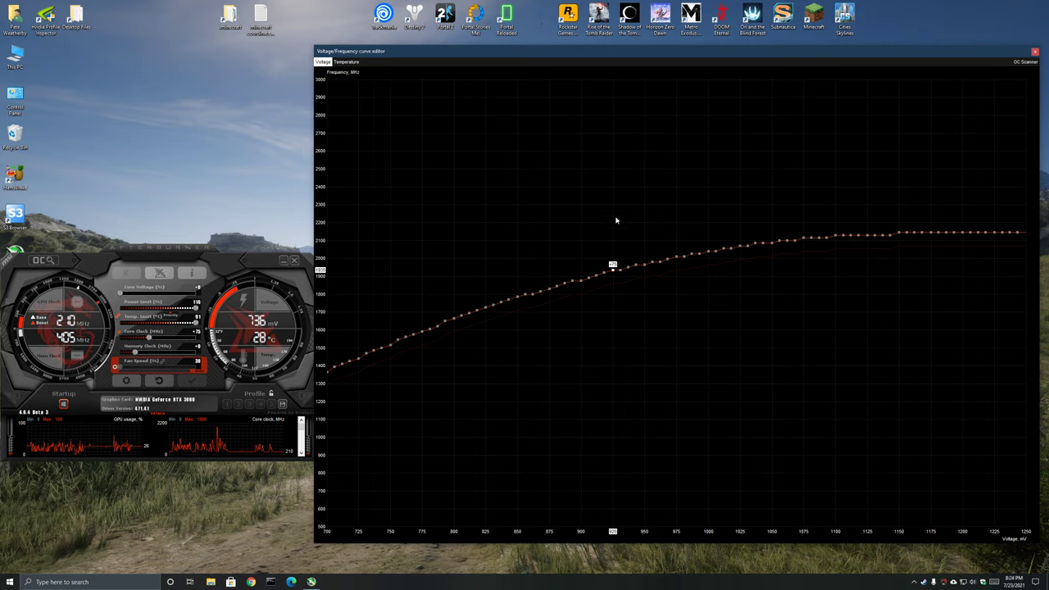
mouse_move(612, 250)
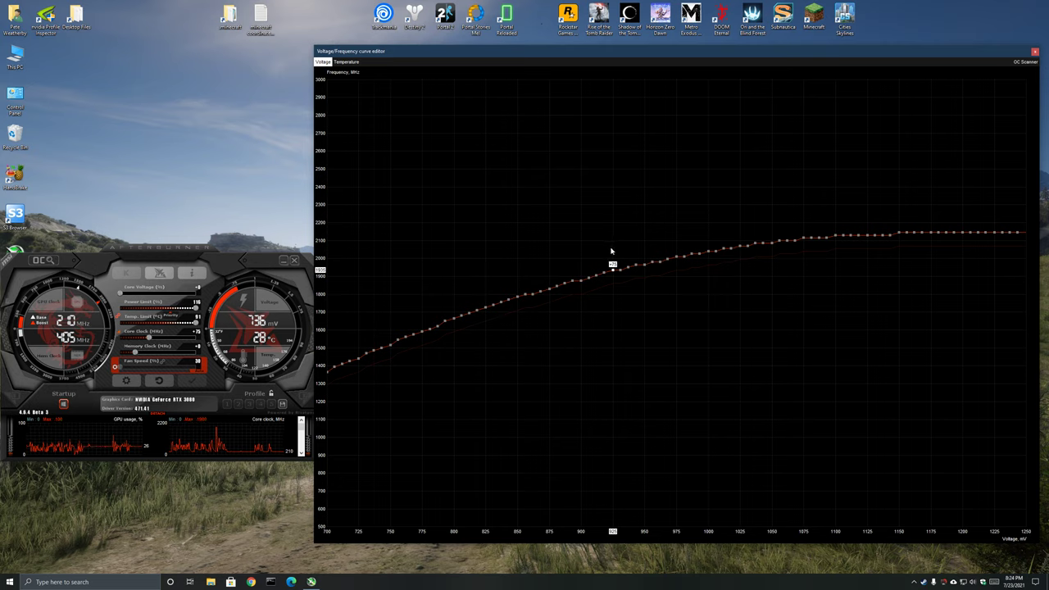
- Set Memory Clock to +350 MHz and move the Afterburner window to screen centre
left_click(613, 269)
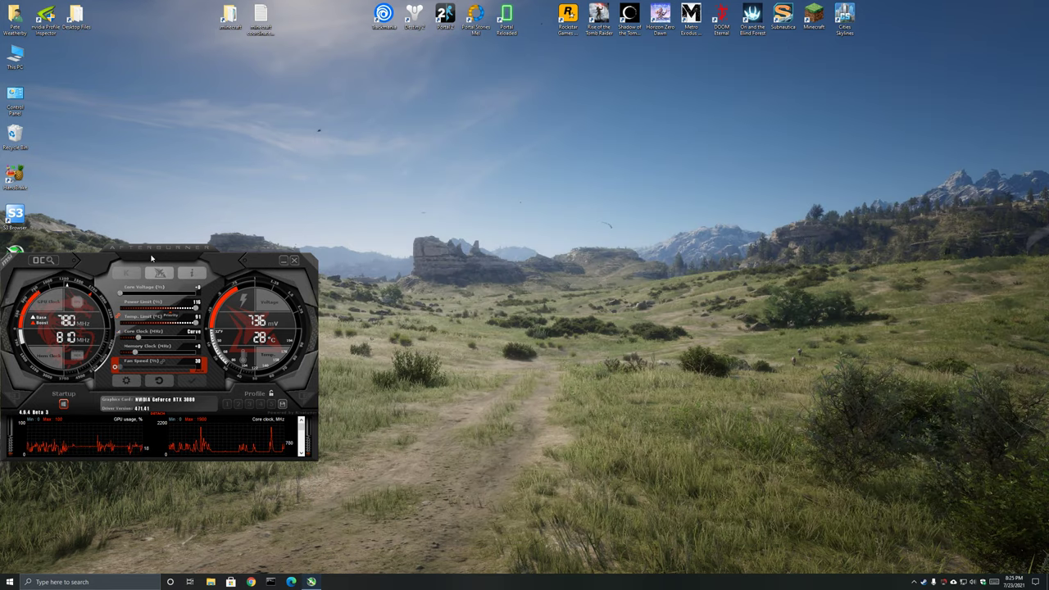
left_click_drag(152, 249, 643, 201)
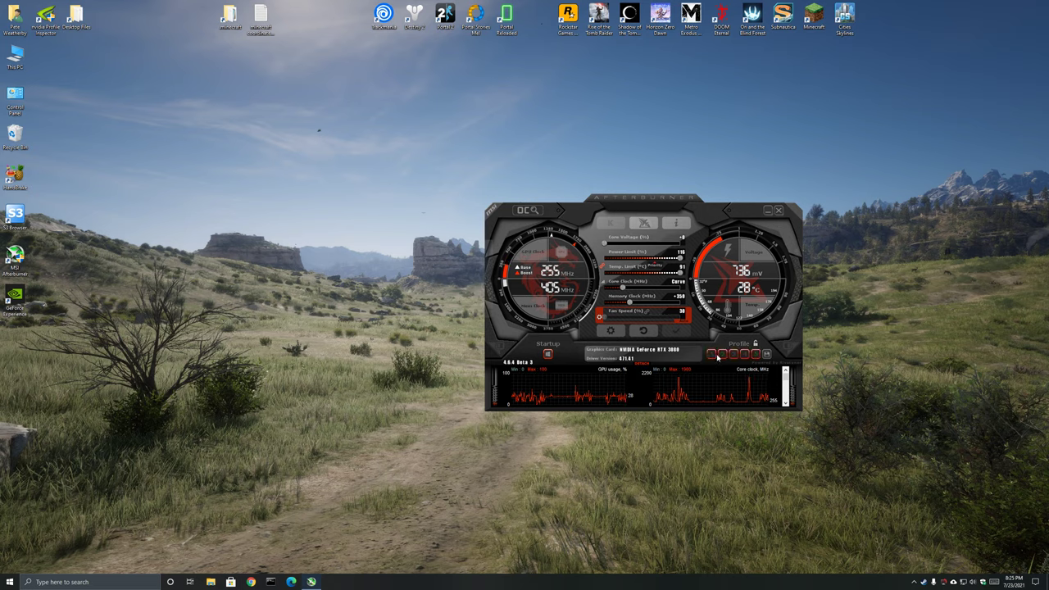
- Save the current settings to profile slot 1 and minimize Afterburner
left_click(713, 356)
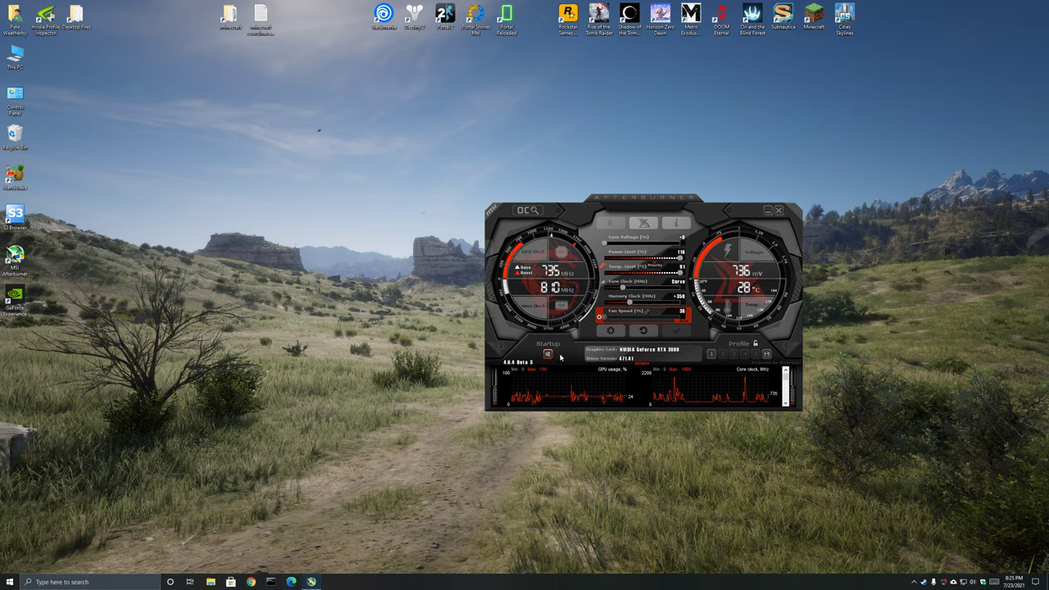
mouse_move(557, 355)
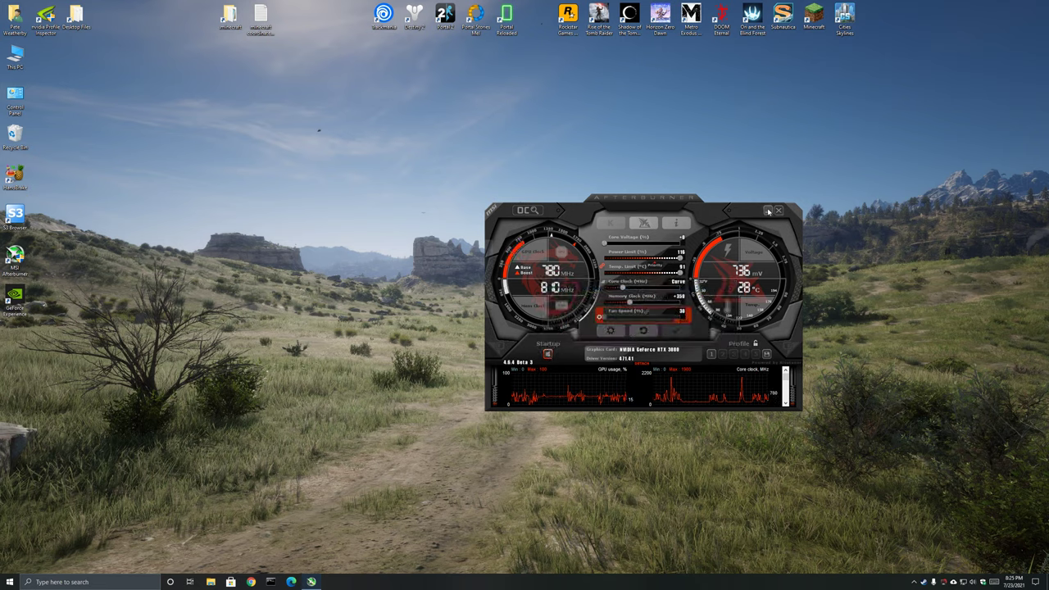
left_click(778, 211)
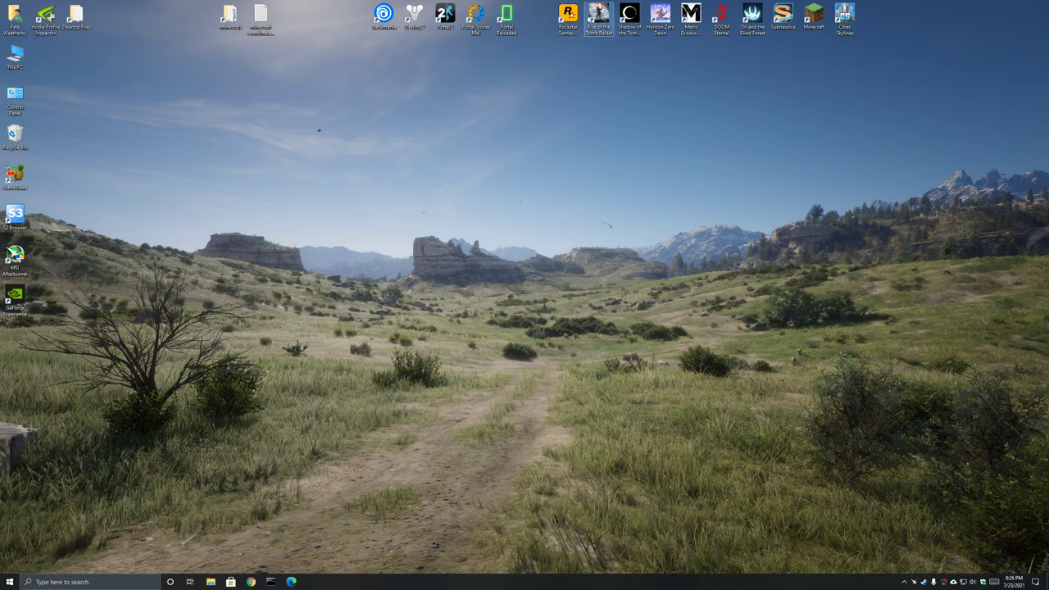
mouse_move(523, 286)
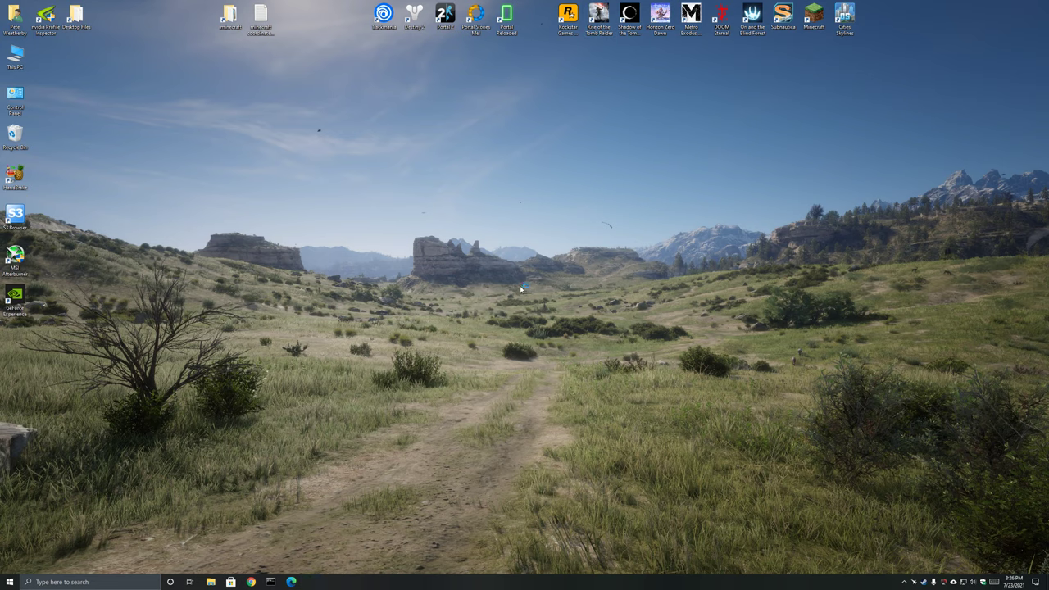
mouse_move(509, 259)
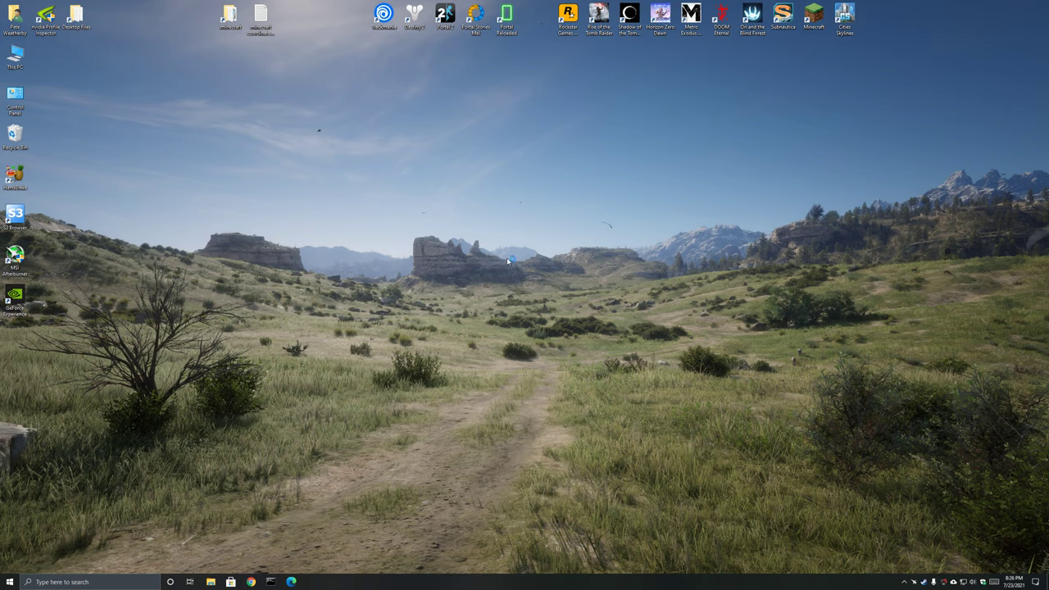
- Launch Rise of the Tomb Raider from its desktop shortcut and launcher Play button
double_click(595, 16)
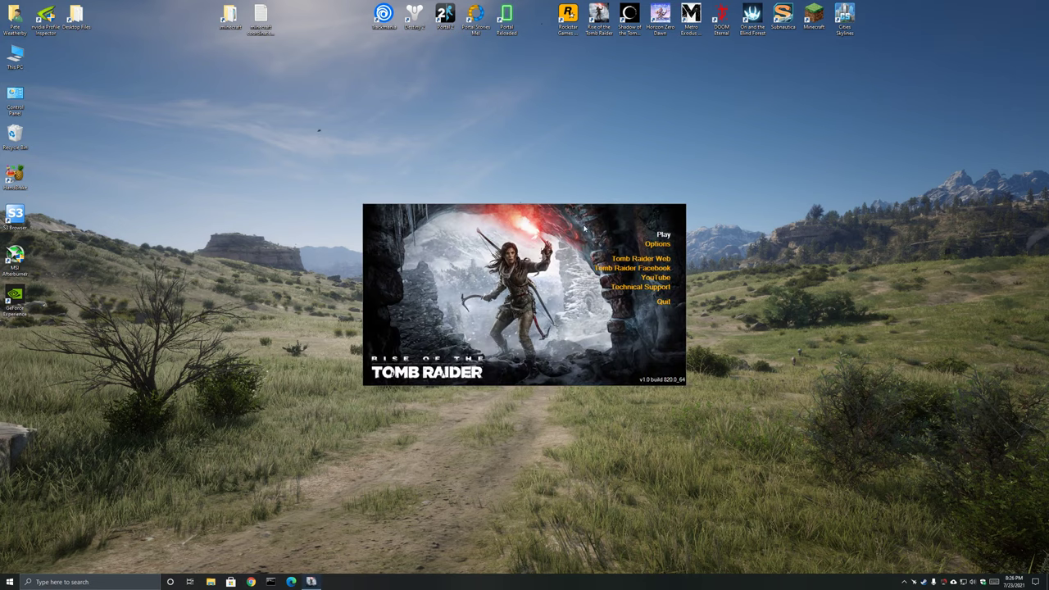
left_click(671, 232)
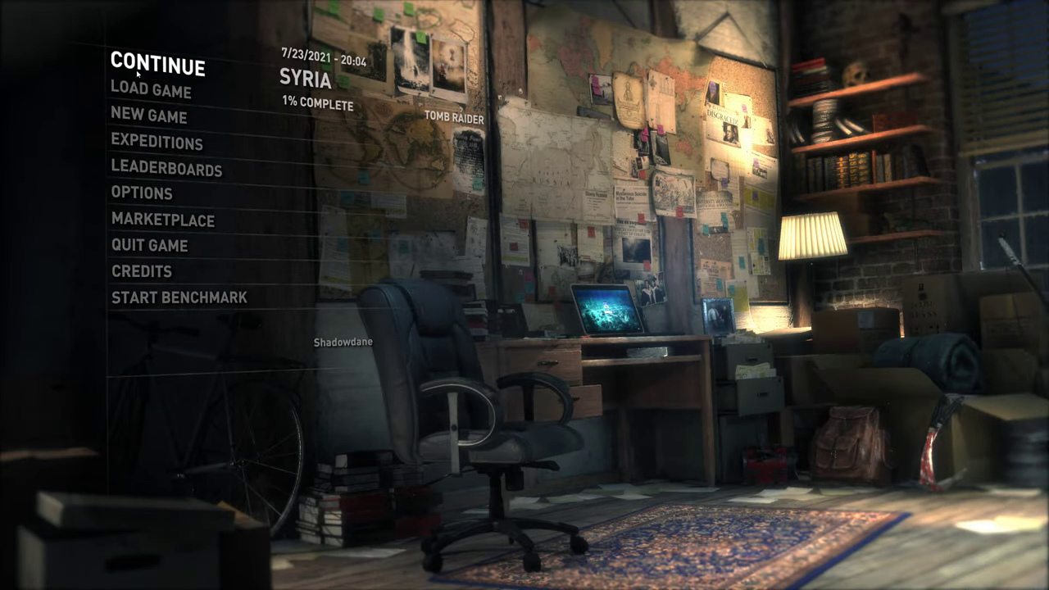
- Continue the saved Syria game from the main menu
left_click(164, 65)
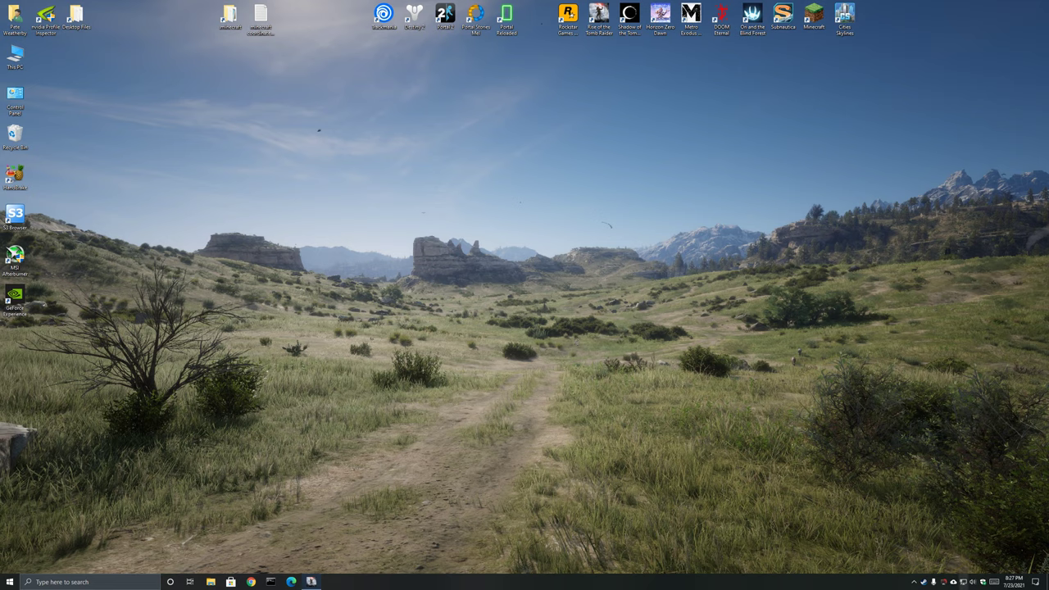
- Restore Afterburner and flatten the curve at 1710 MHz above 825 mV, then close the editor
left_click(14, 262)
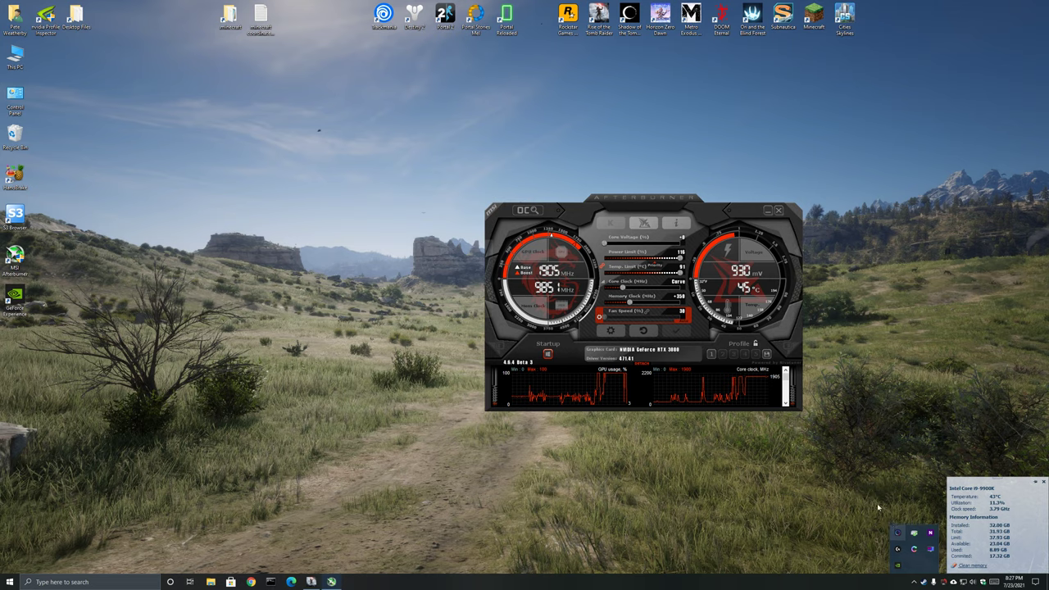
left_click_drag(643, 199, 479, 221)
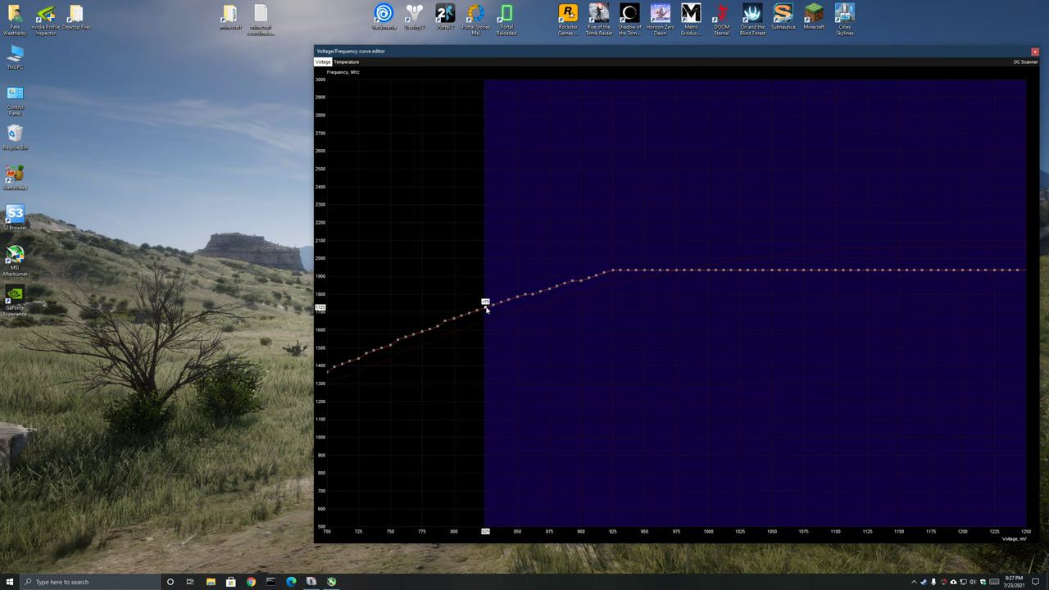
mouse_move(524, 266)
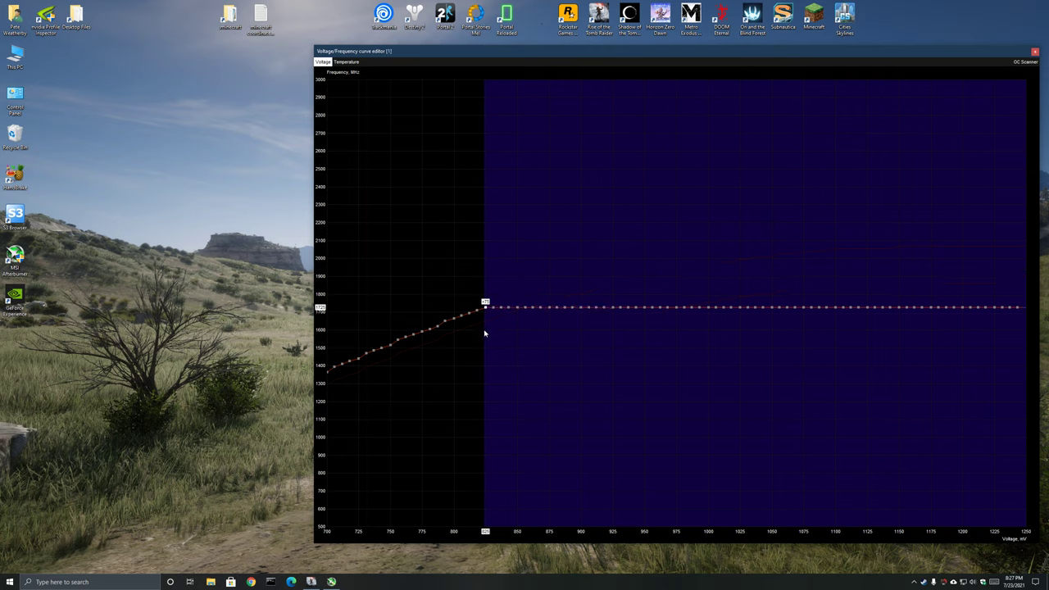
mouse_move(1034, 72)
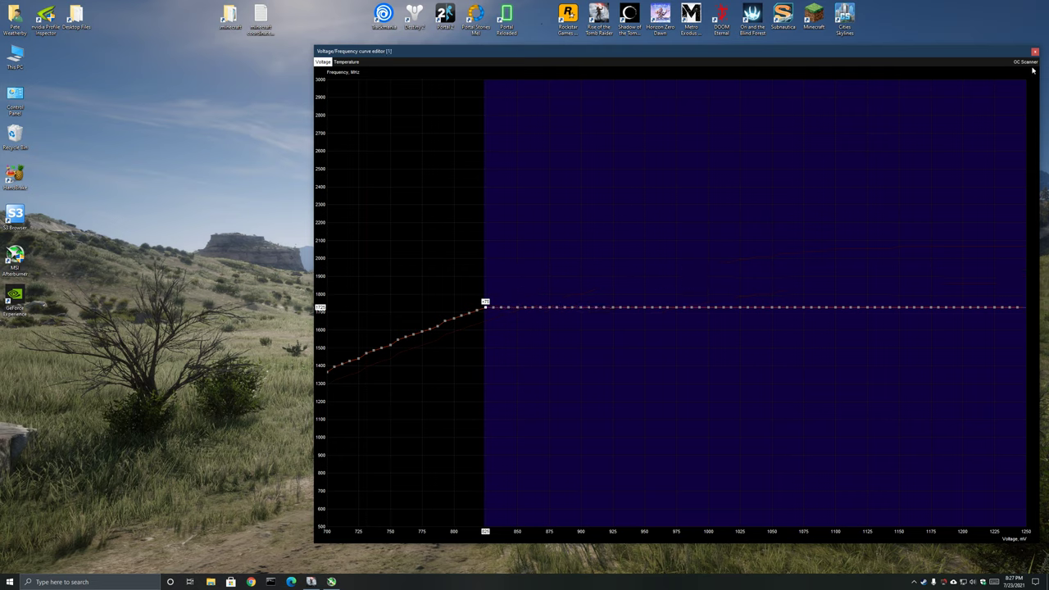
left_click(1035, 52)
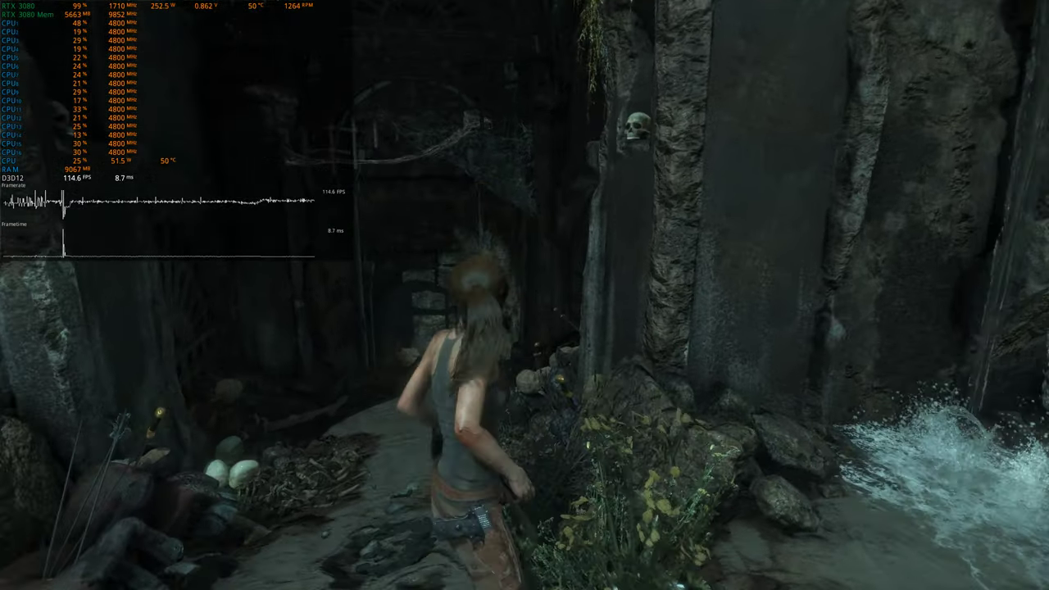
- Walk forward through the ruins with the overlay showing 99% load at 1710 MHz
key("w")
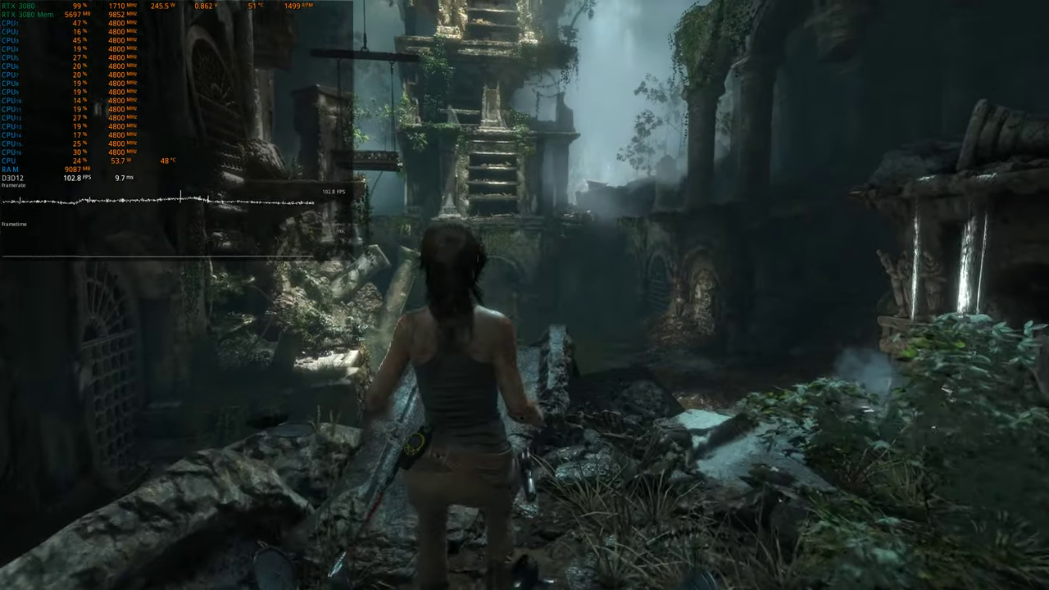
key("w")
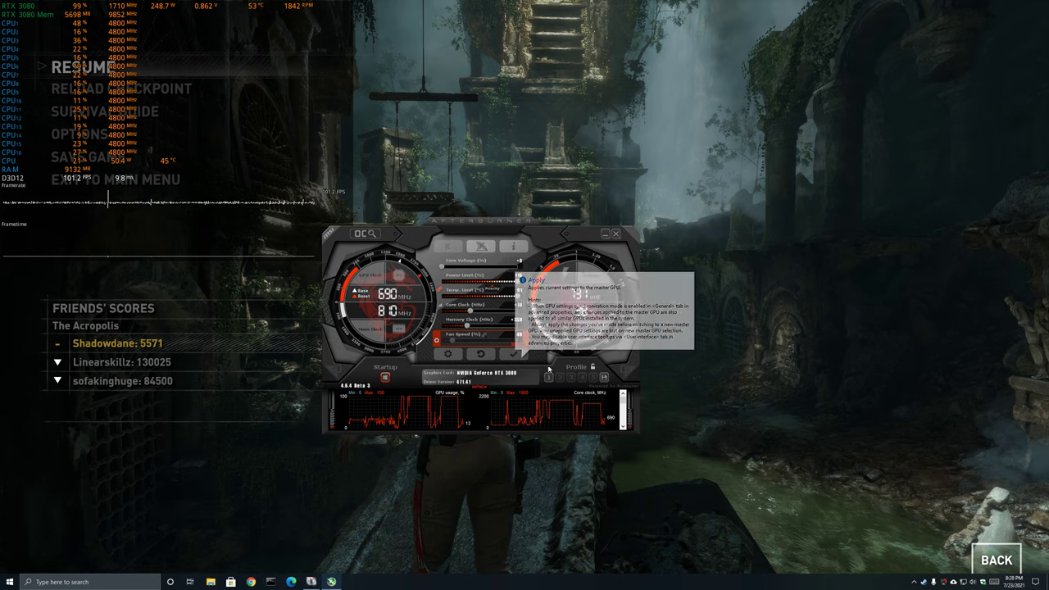
- Reset the RTX 3080 to stock defaults and return focus to the game
left_click(534, 353)
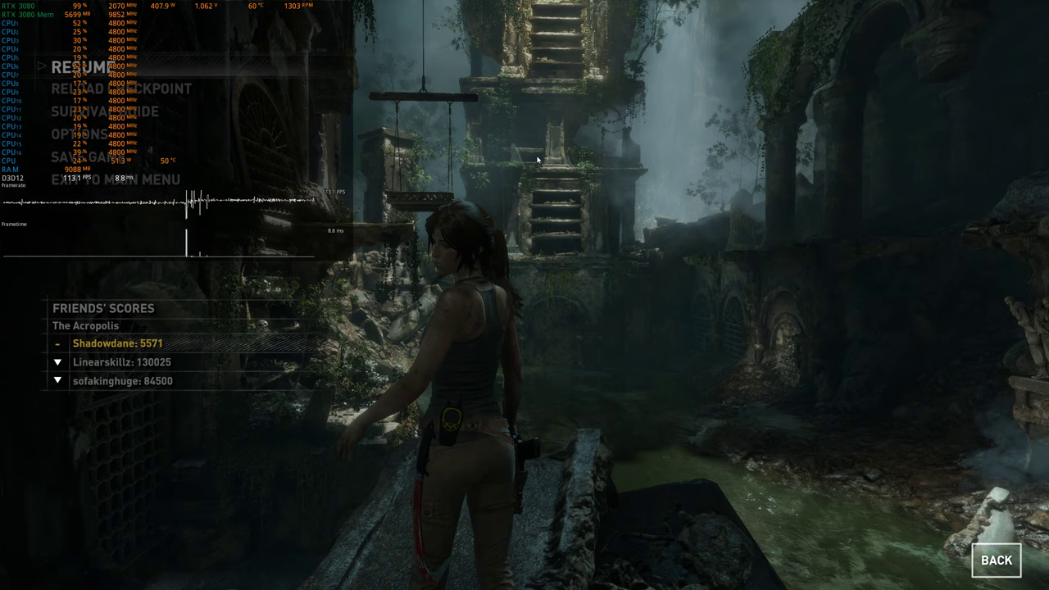
left_click(77, 67)
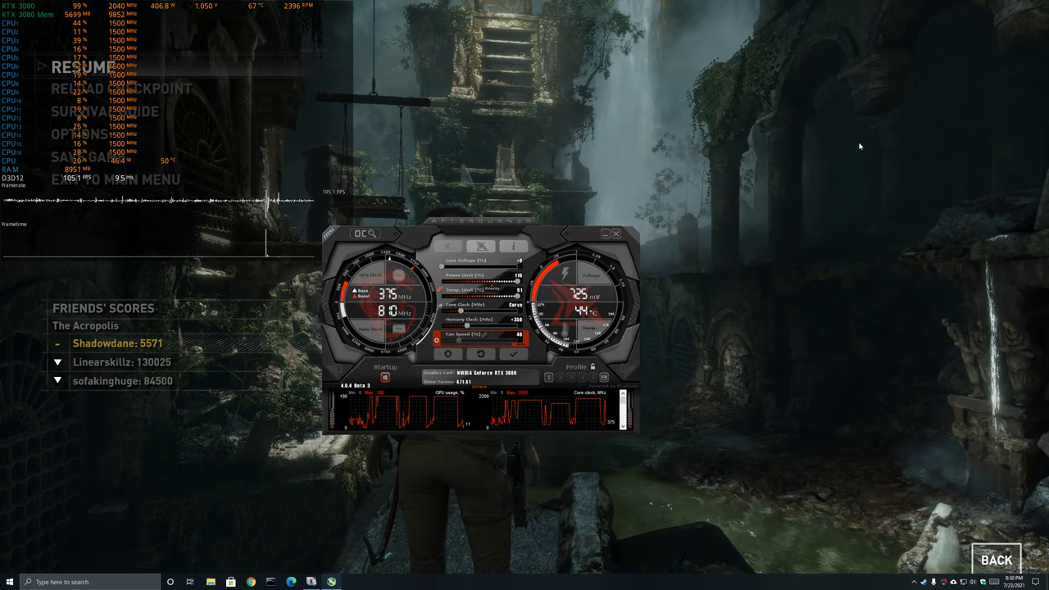
- Hide Afterburner and return to the paused game at 2040 MHz, 1.05 V
left_click(616, 235)
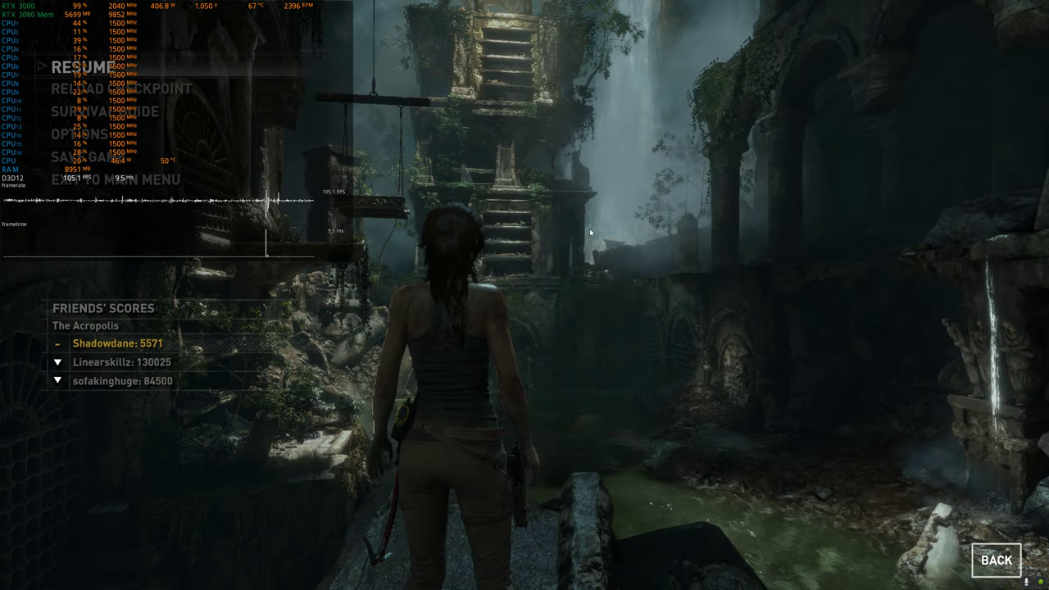